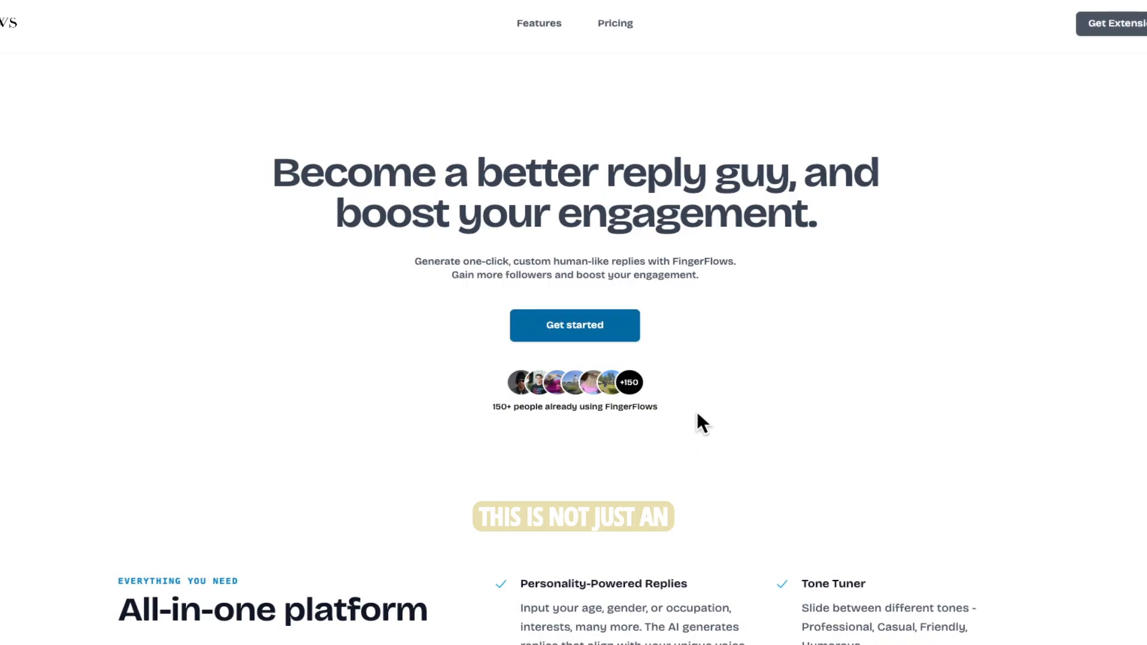
{"action": "scroll", "scroll_direction": "down", "scroll_amount": 3}
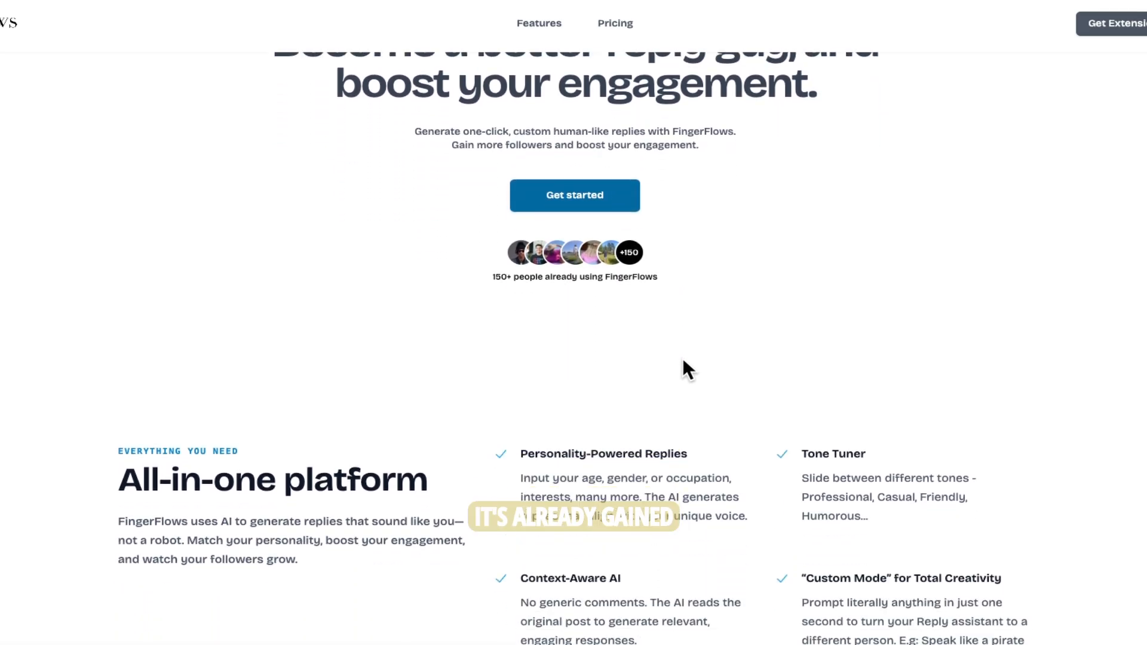
{"action": "scroll", "scroll_direction": "down", "scroll_amount": 3}
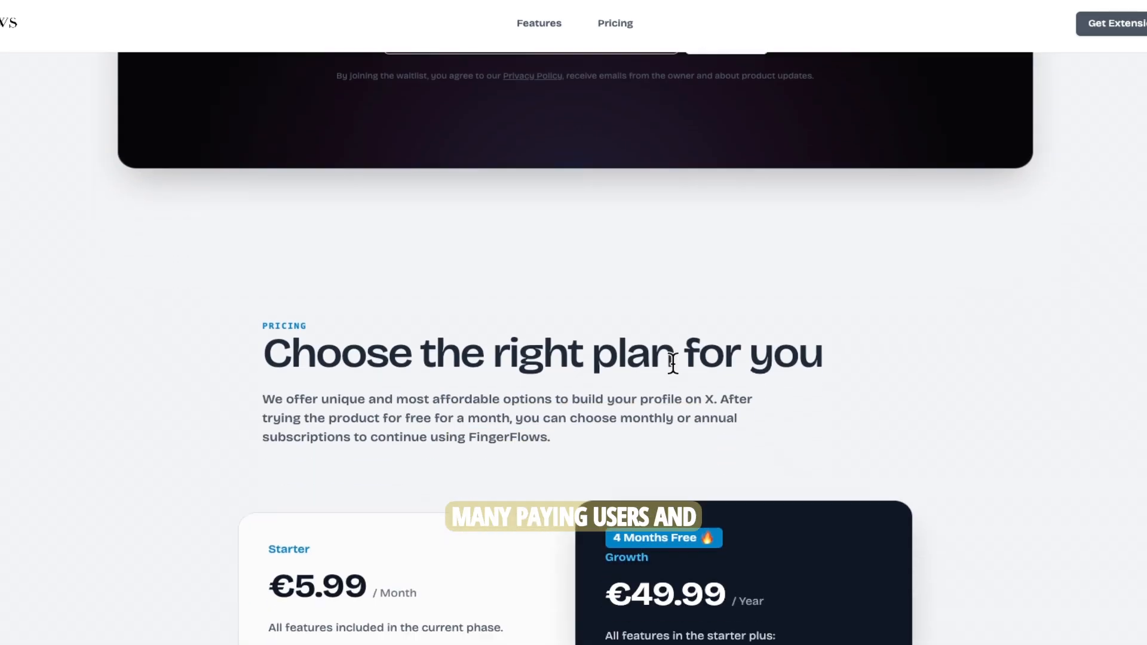
{"action": "scroll", "scroll_direction": "down", "scroll_amount": 3}
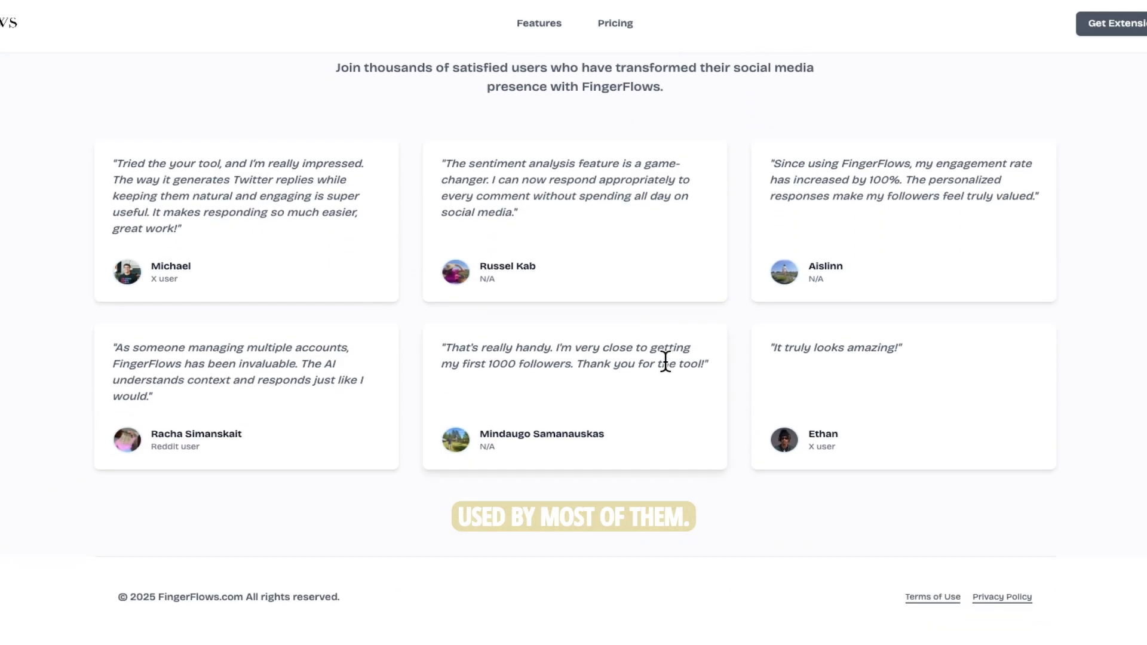